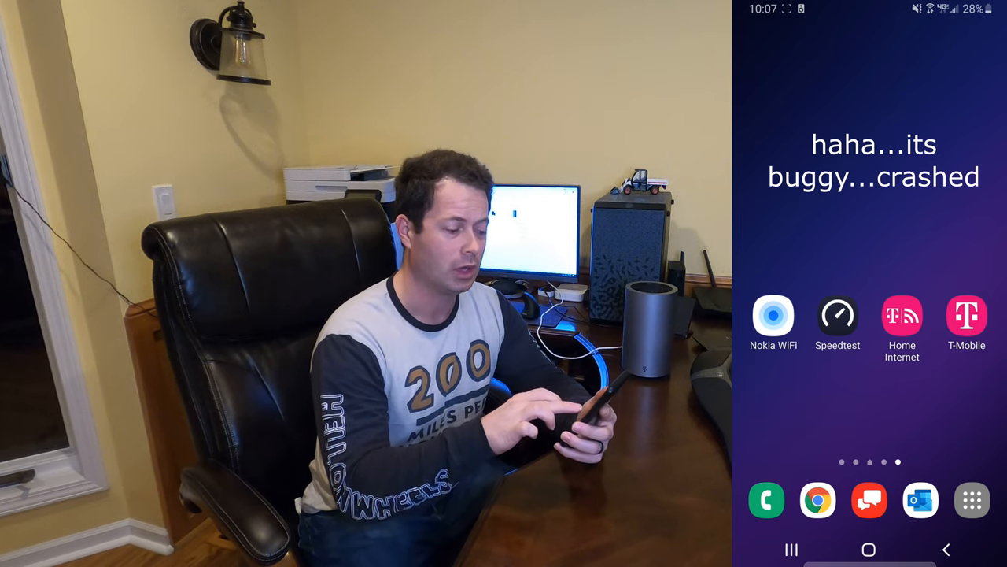
- Launch the Home Internet app from the Android home screen
click(902, 315)
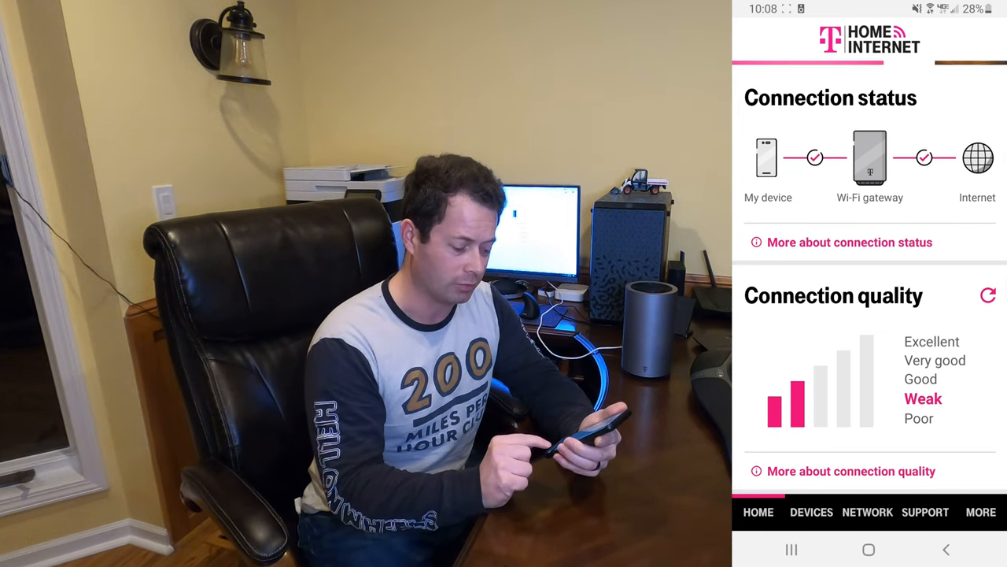
- View the cell tower connection metrics under More, reading RSSI, RSRQ, RSRP, SINR, band and cell ID
click(981, 511)
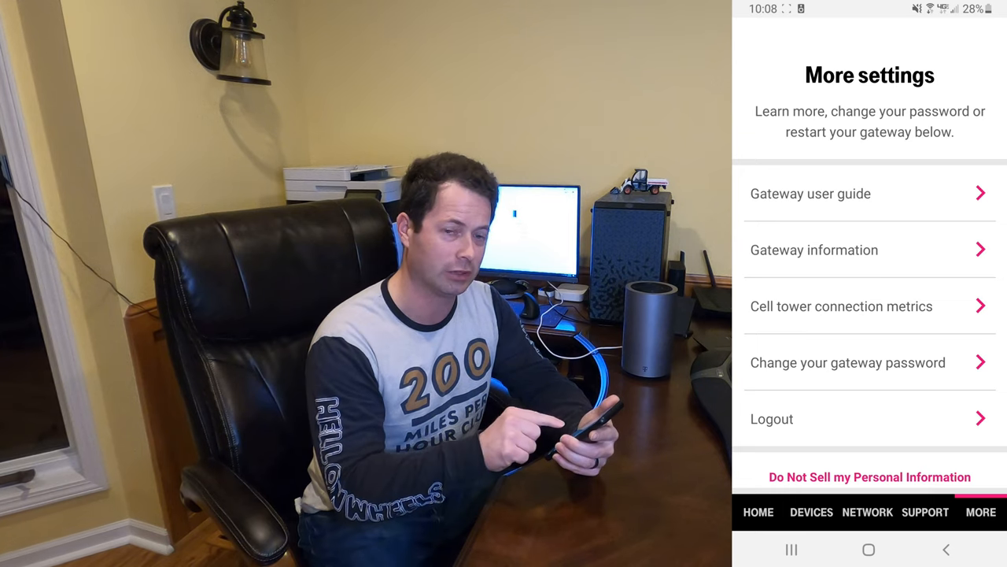
click(840, 305)
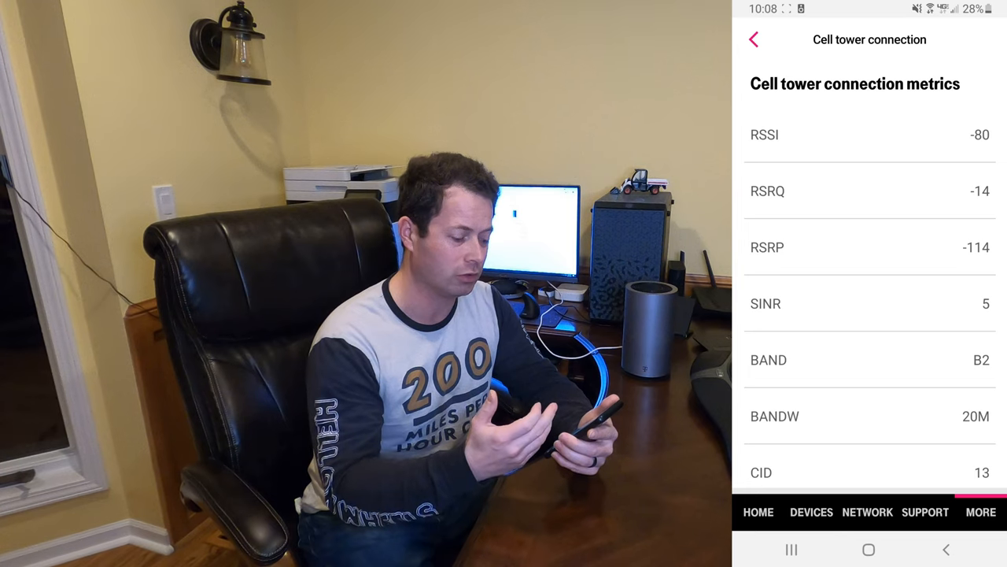
scroll(down, 3)
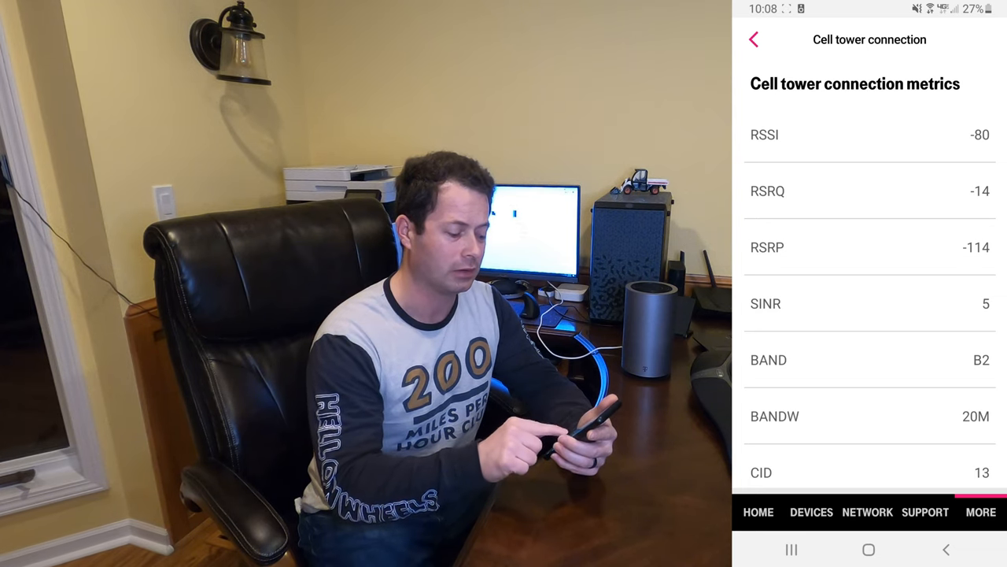
scroll(down, 3)
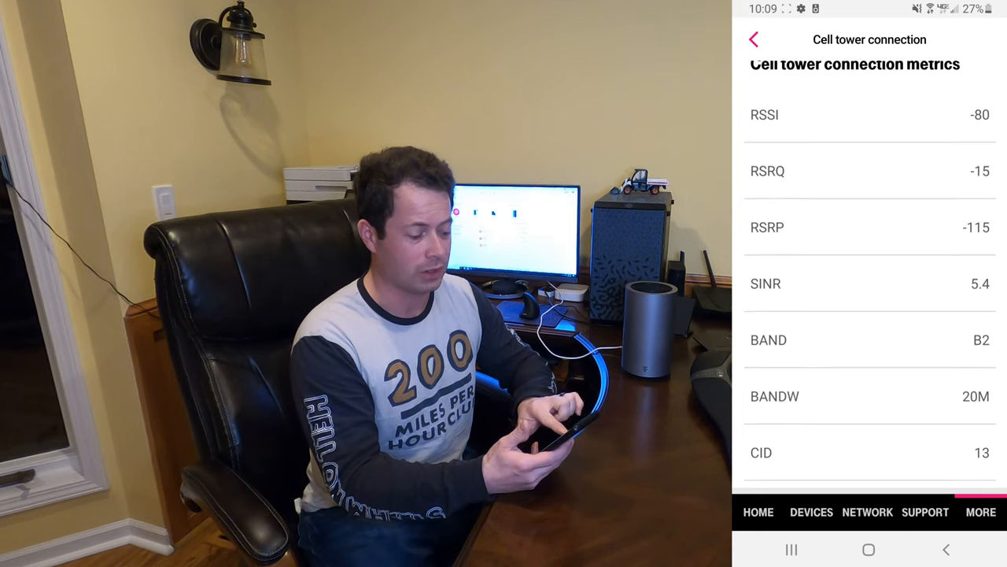
scroll(down, 3)
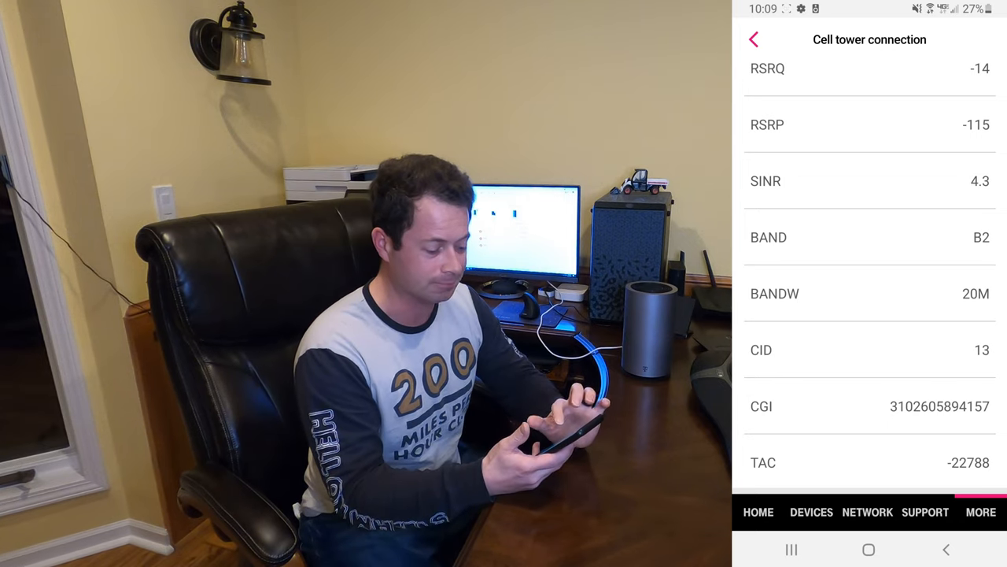
scroll(down, 3)
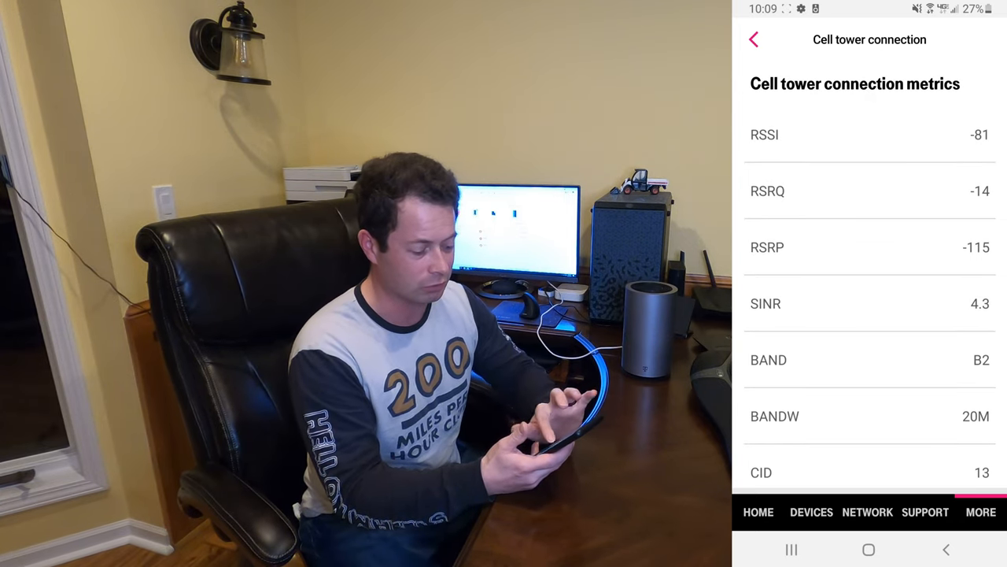
scroll(down, 3)
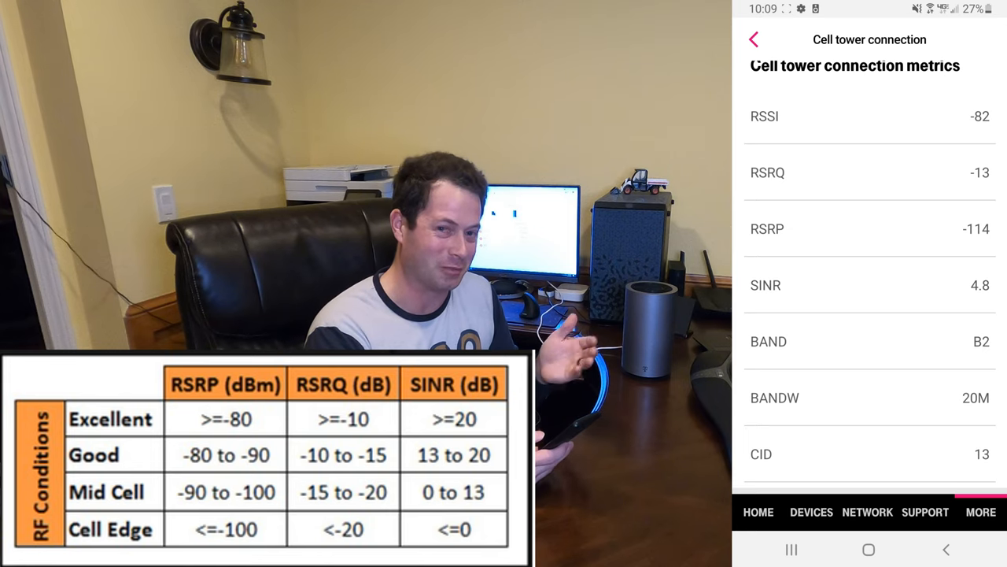
scroll(down, 3)
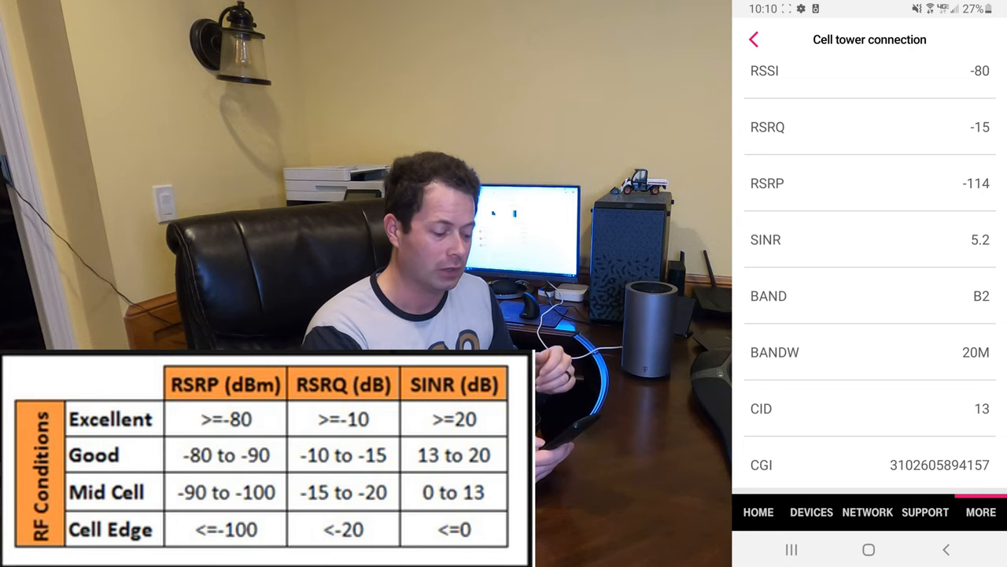
scroll(down, 3)
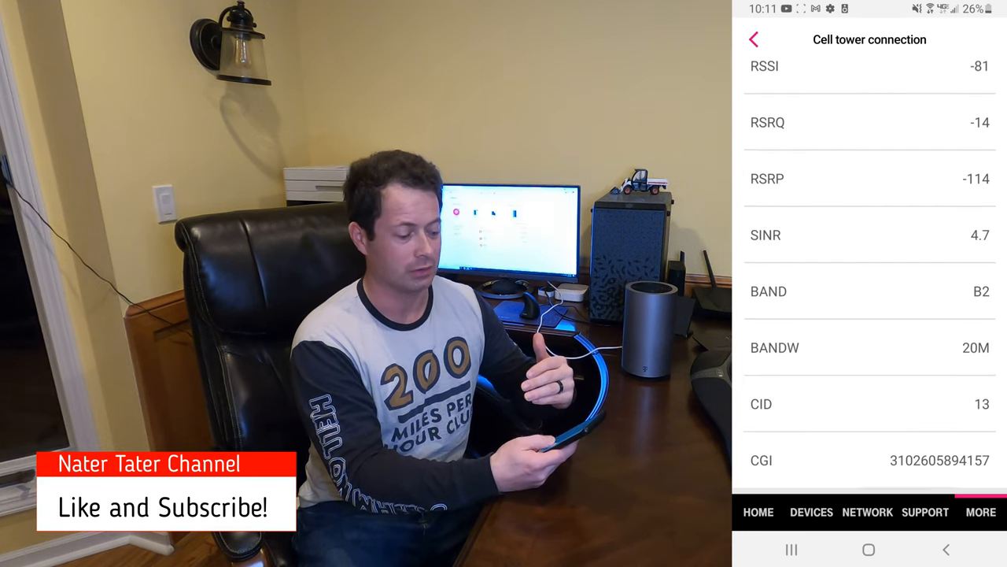
scroll(down, 3)
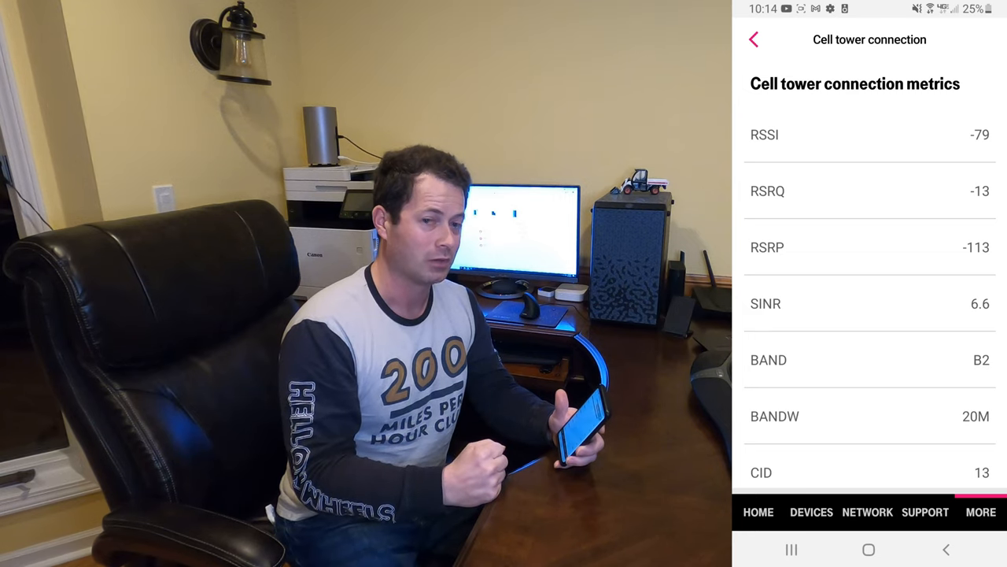
scroll(down, 3)
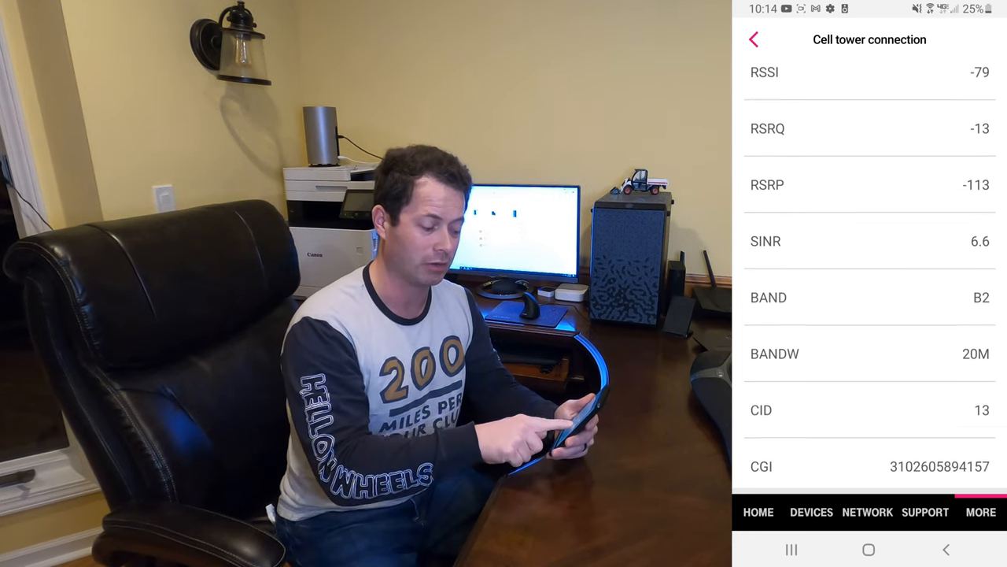
scroll(down, 3)
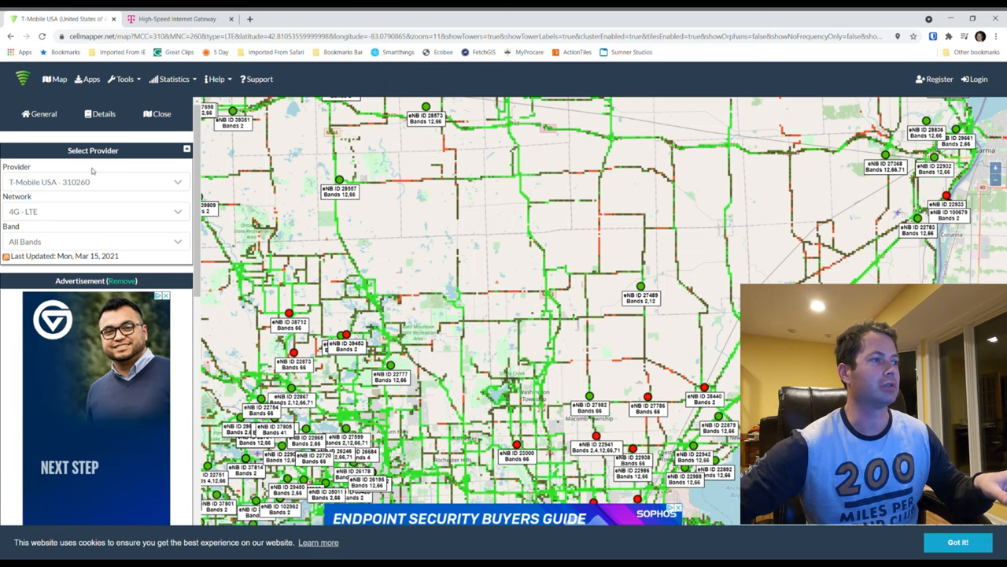
click(187, 149)
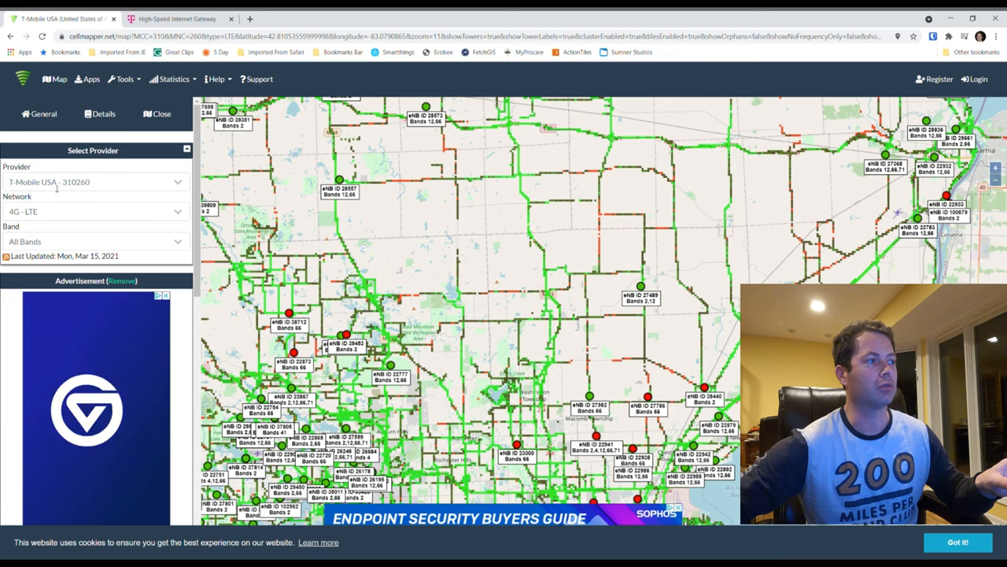
click(94, 183)
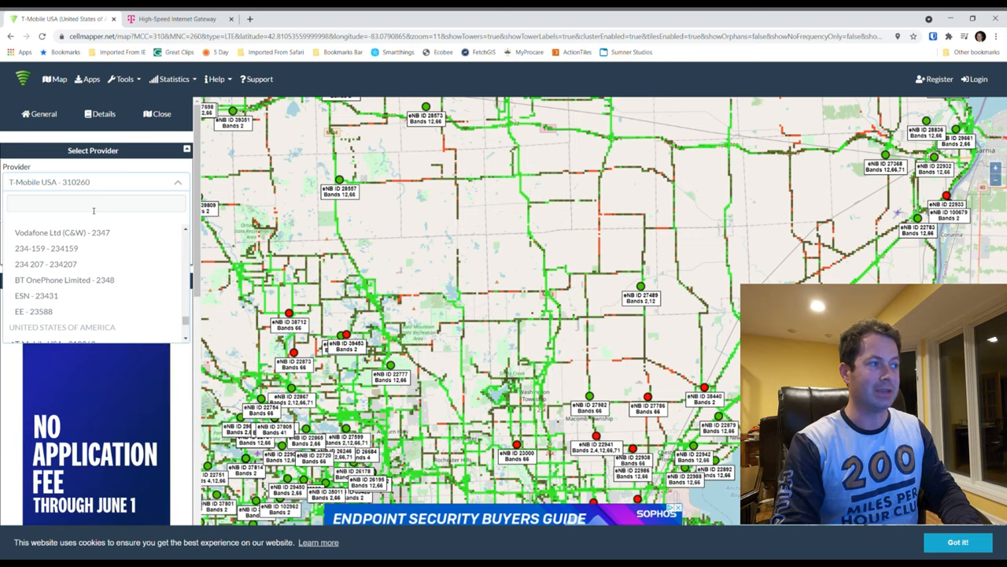
text(310)
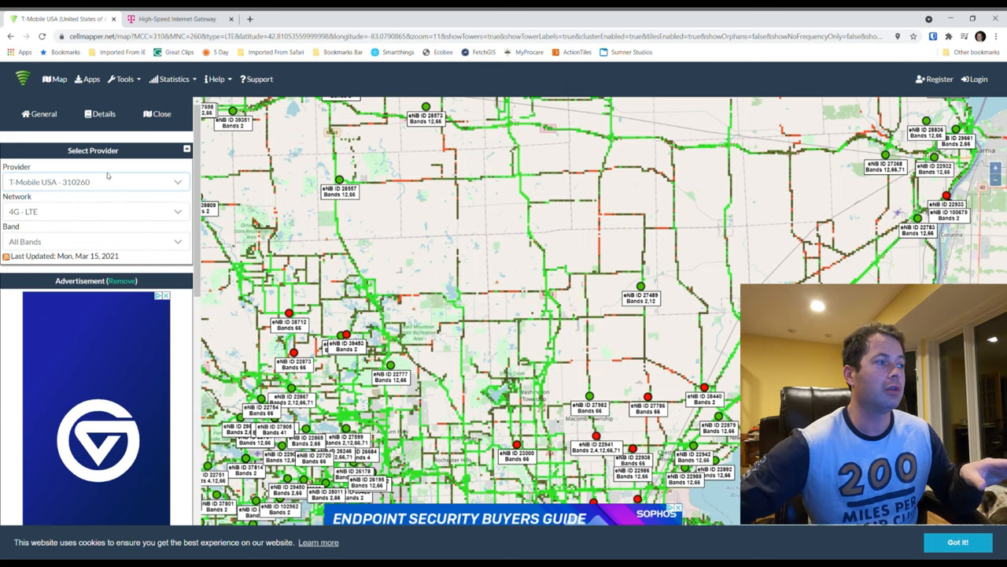
- Choose the 4G - LTE network in Select Provider and select tower eNB 23024 on the map
click(94, 211)
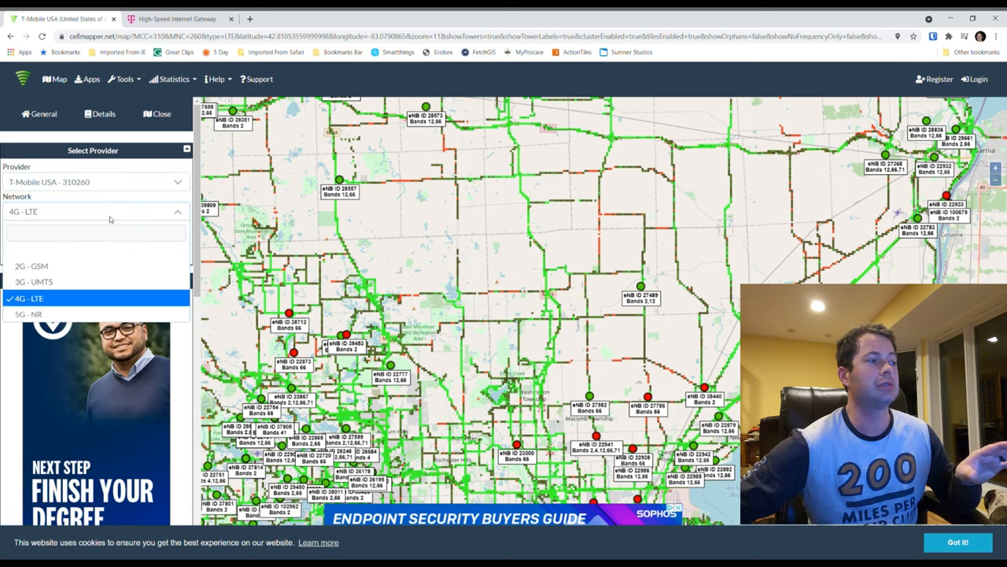
mouse_move(28, 315)
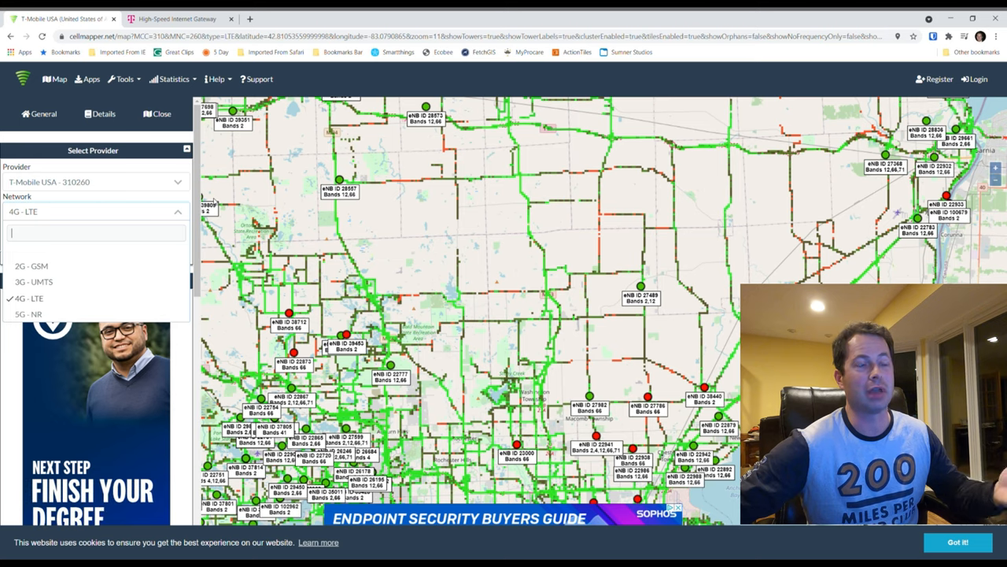
mouse_move(31, 299)
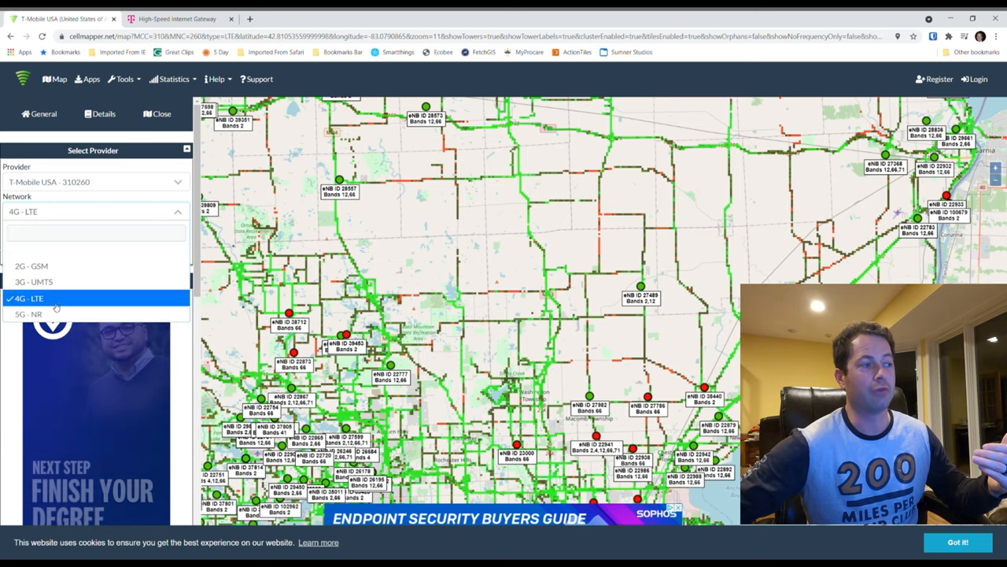
click(29, 299)
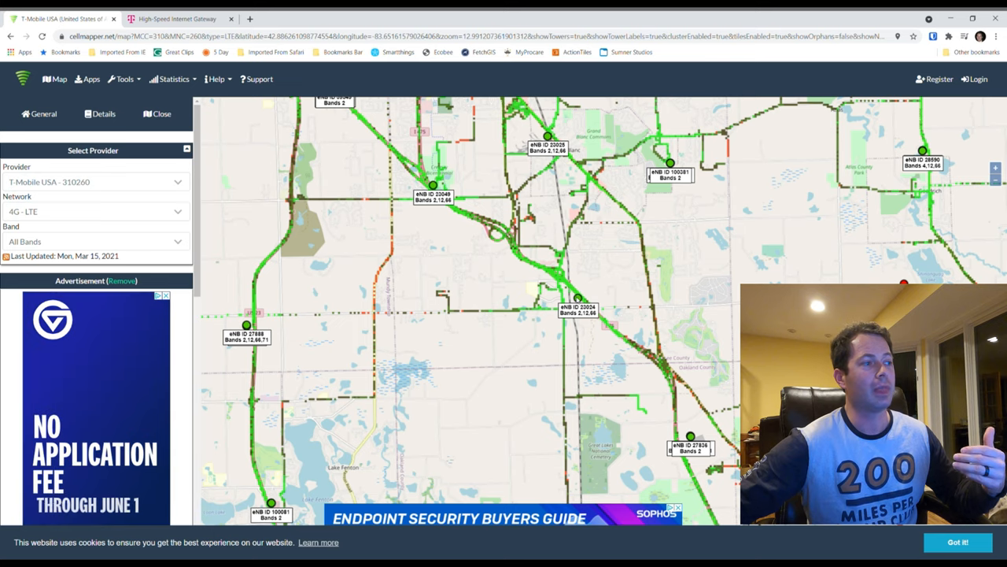
click(579, 302)
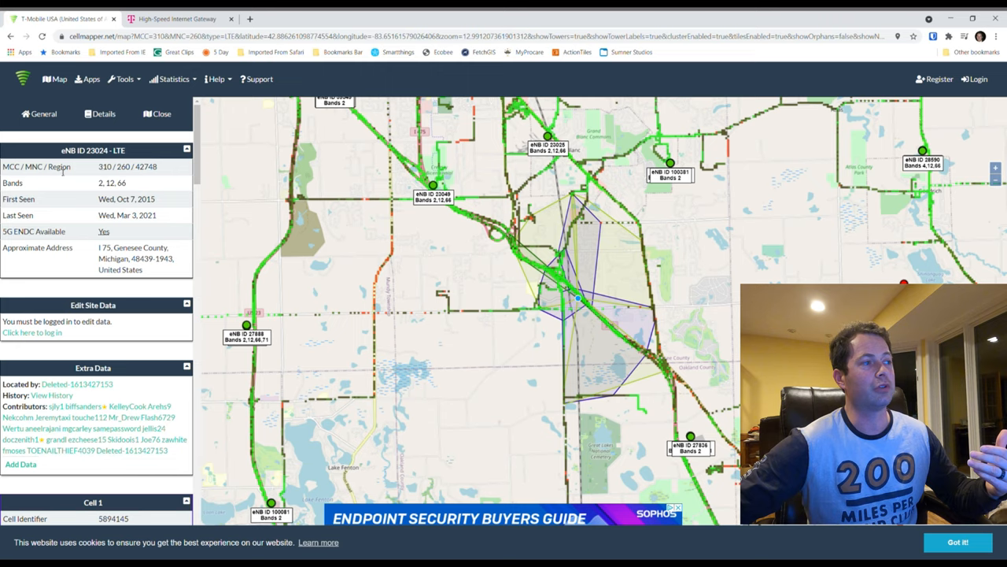
- Highlight eNB 23024's bands 2, 12, 66 and scroll to its Cell 1 details
double_click(113, 166)
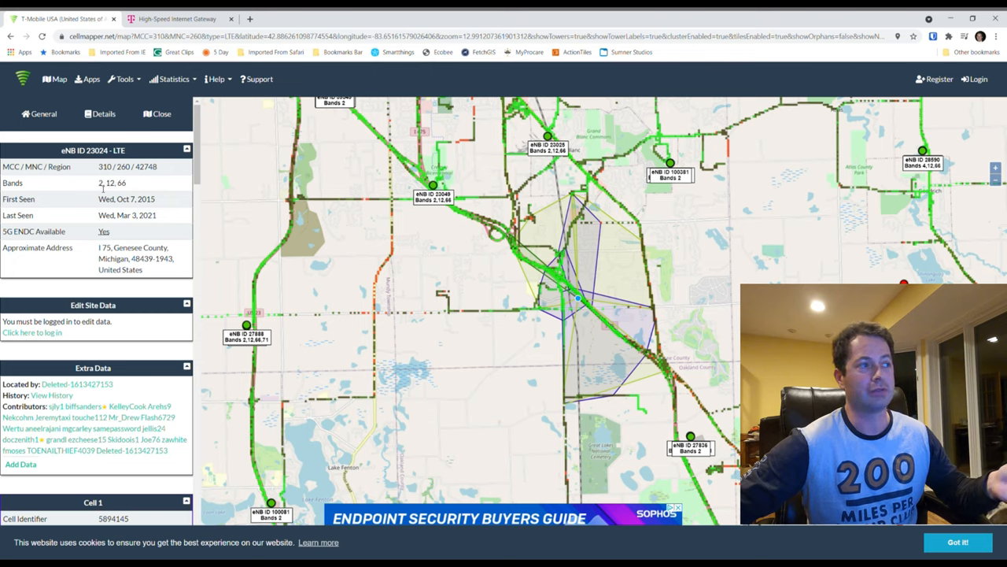
double_click(113, 183)
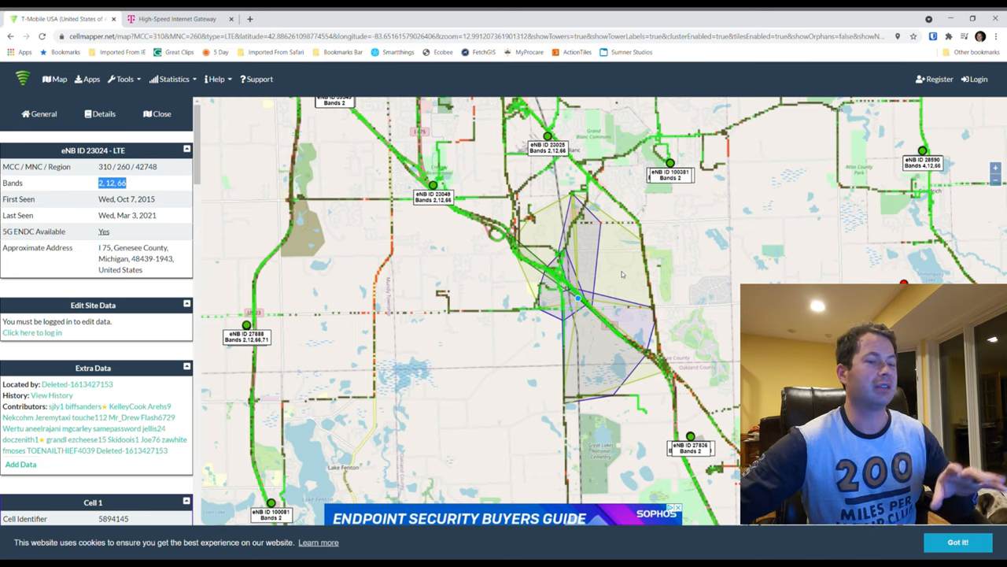
mouse_move(611, 277)
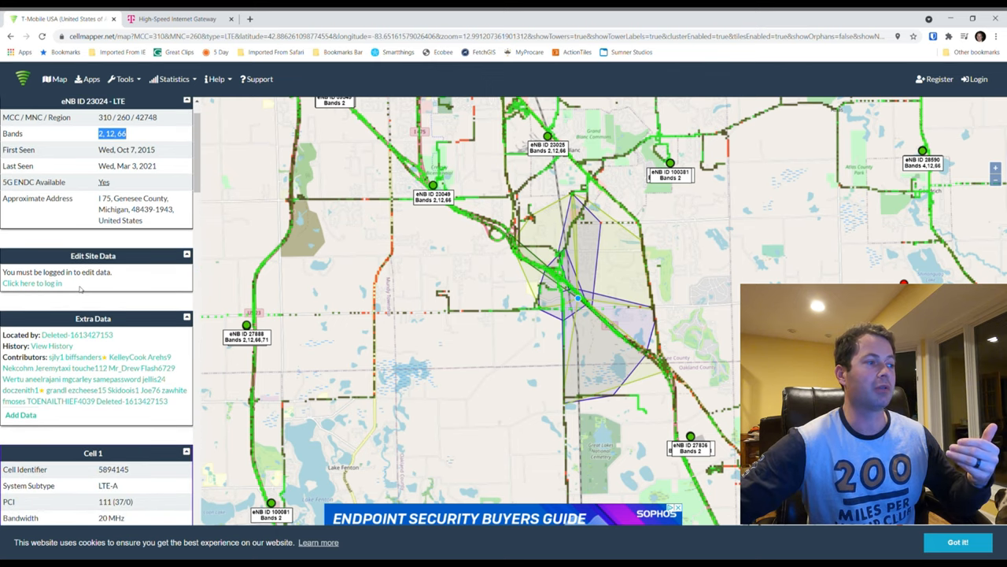
scroll(down, 3)
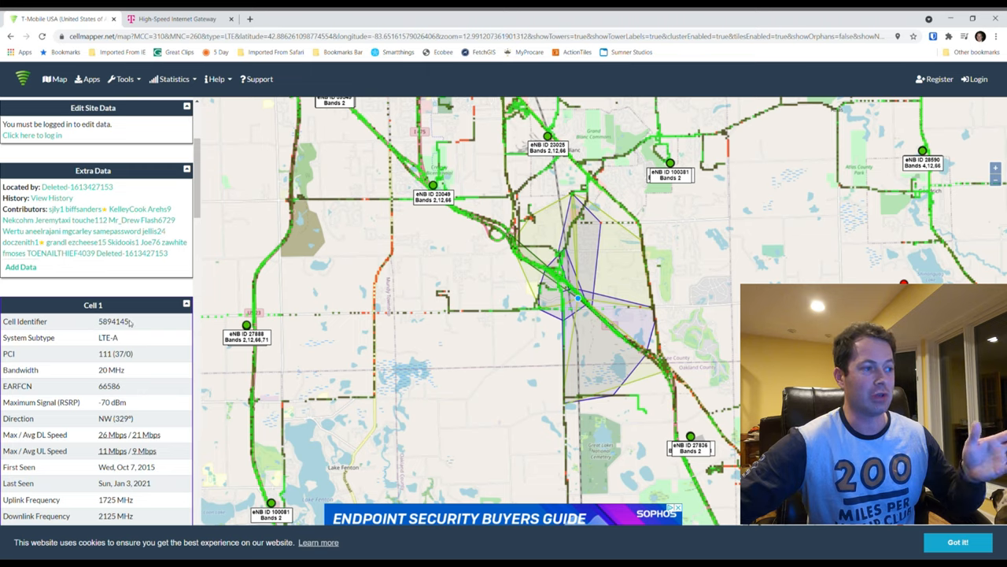
- Search the tower's cell list for identifier 5894157, the band 2 PCS cell
double_click(113, 321)
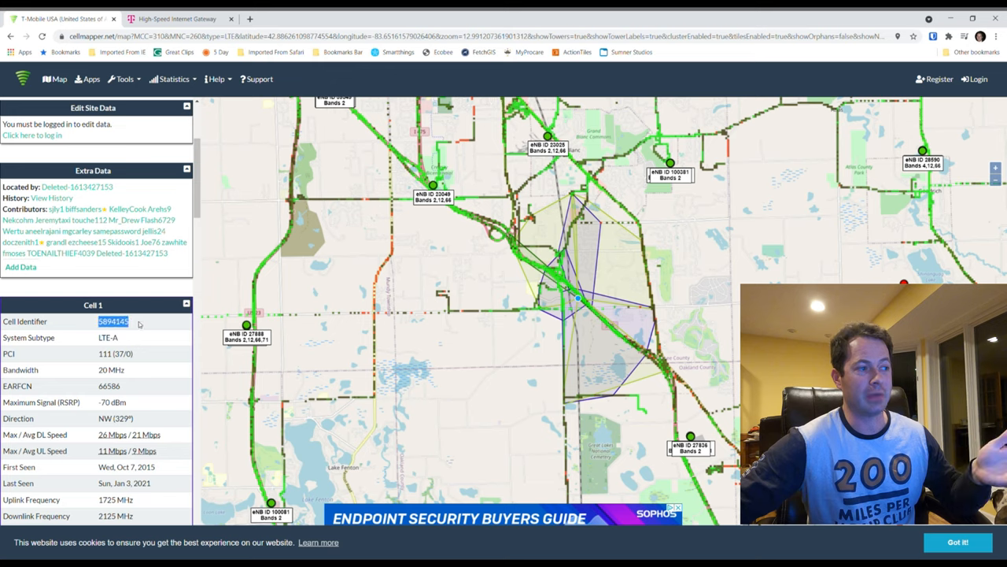
click(113, 321)
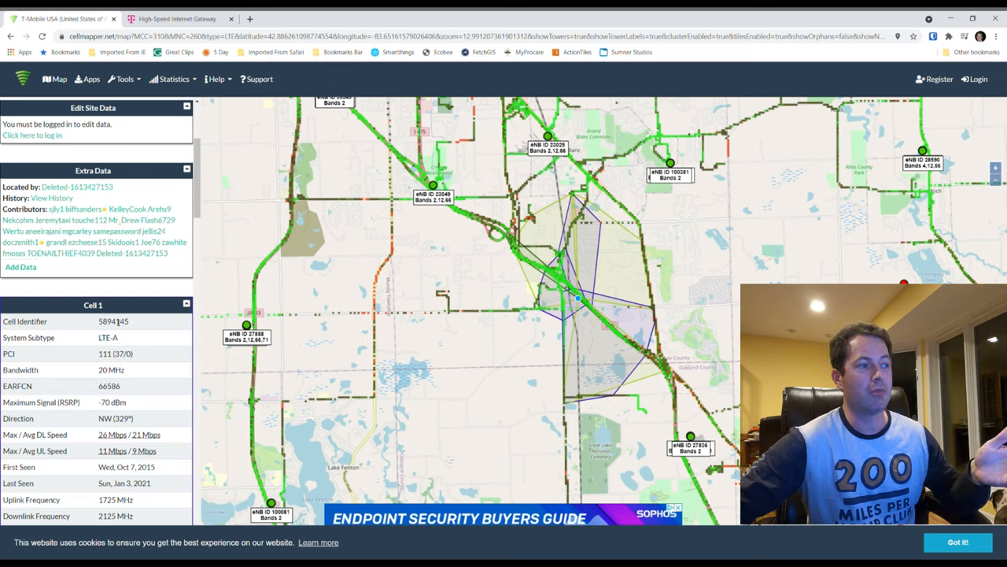
scroll(down, 3)
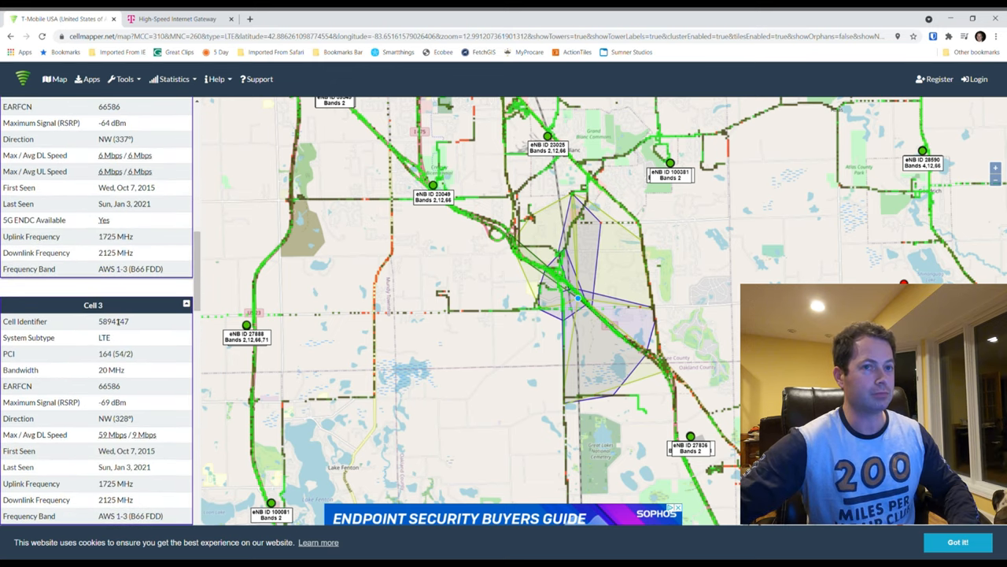
key(ctrl+f)
text(5894157)
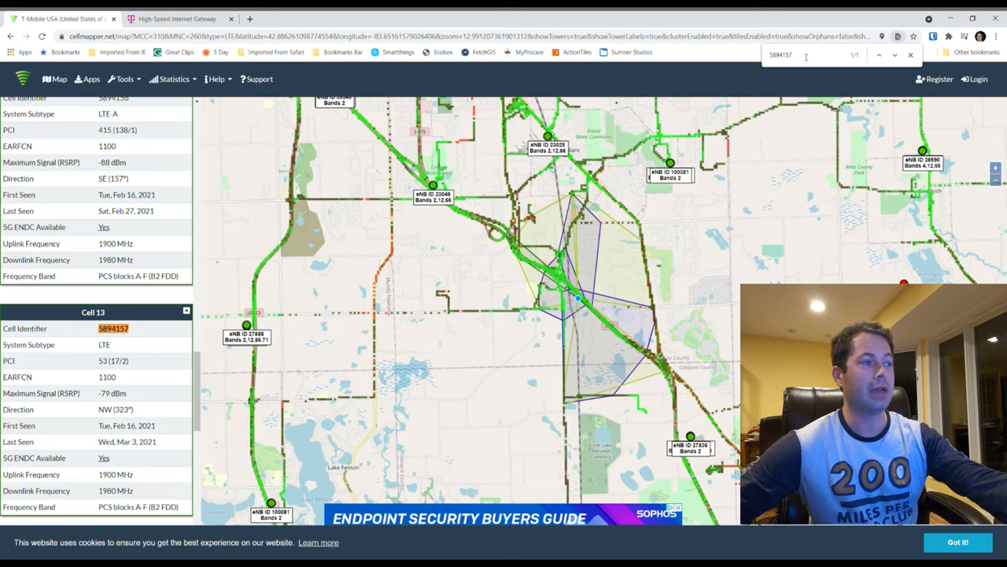
- Highlight cell 5894157's -79 dBm maximum signal, then select another tower marker
click(93, 312)
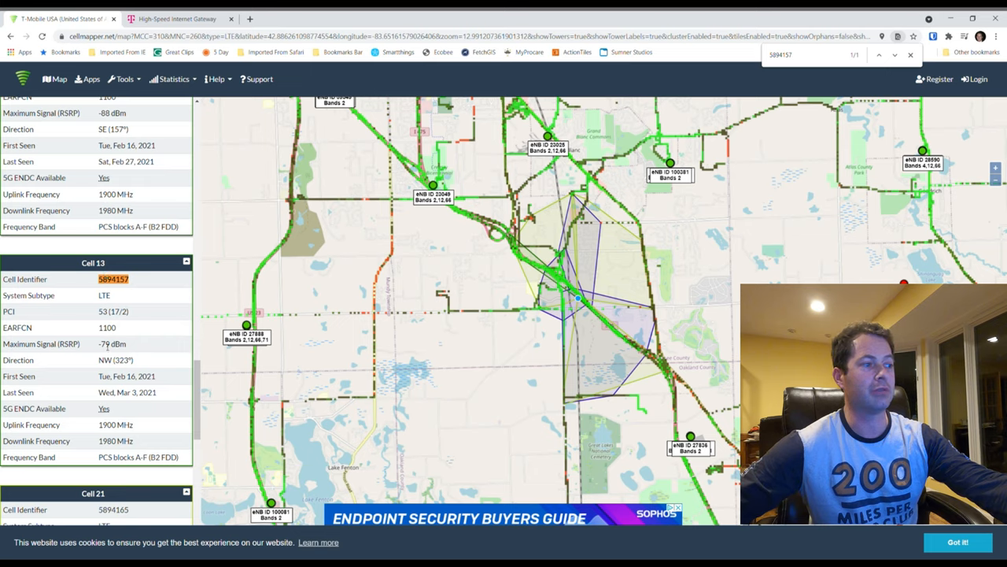
double_click(112, 343)
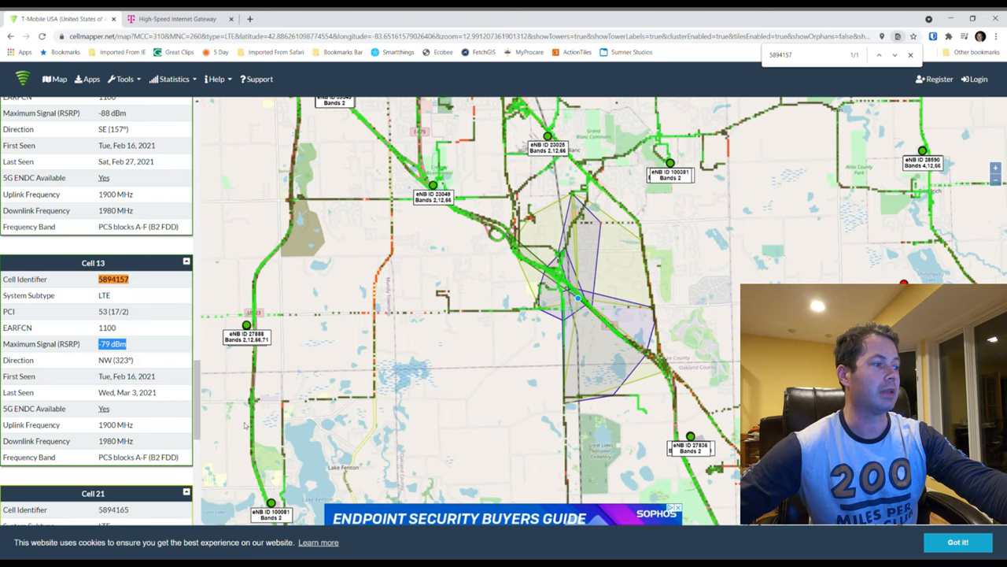
mouse_move(135, 415)
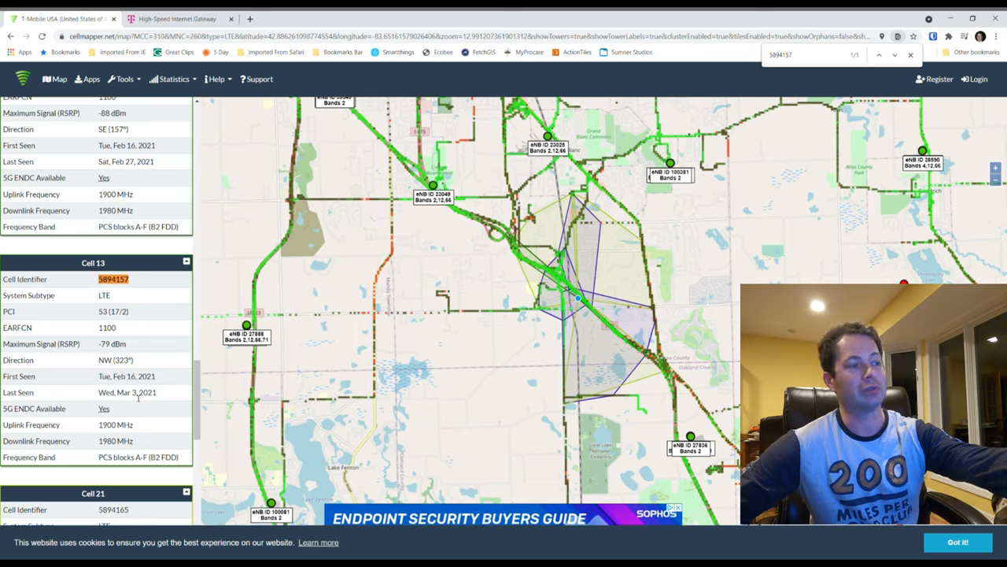
double_click(136, 392)
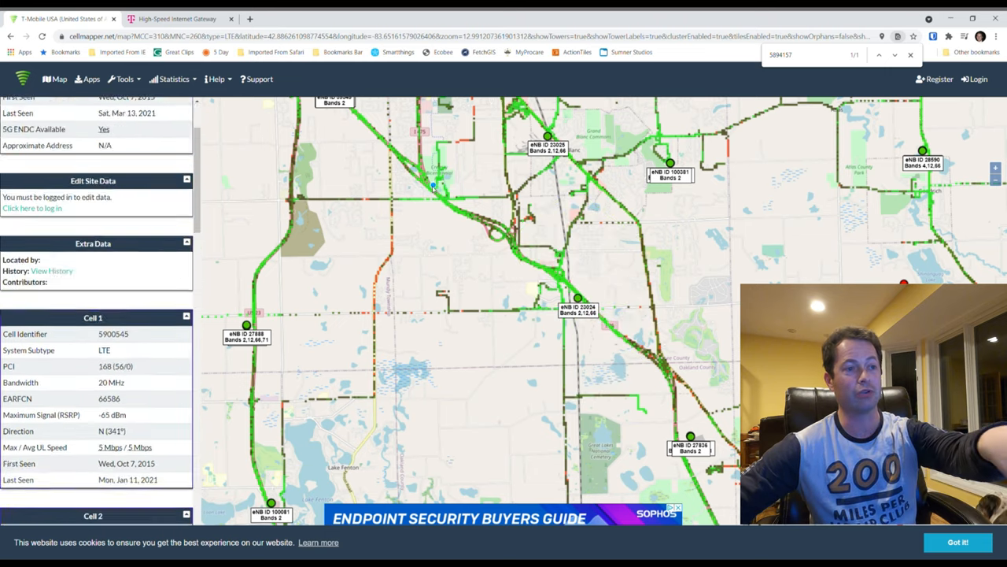
- Select tower eNB 23049 on the map to view its bands 2, 12, 66
click(433, 186)
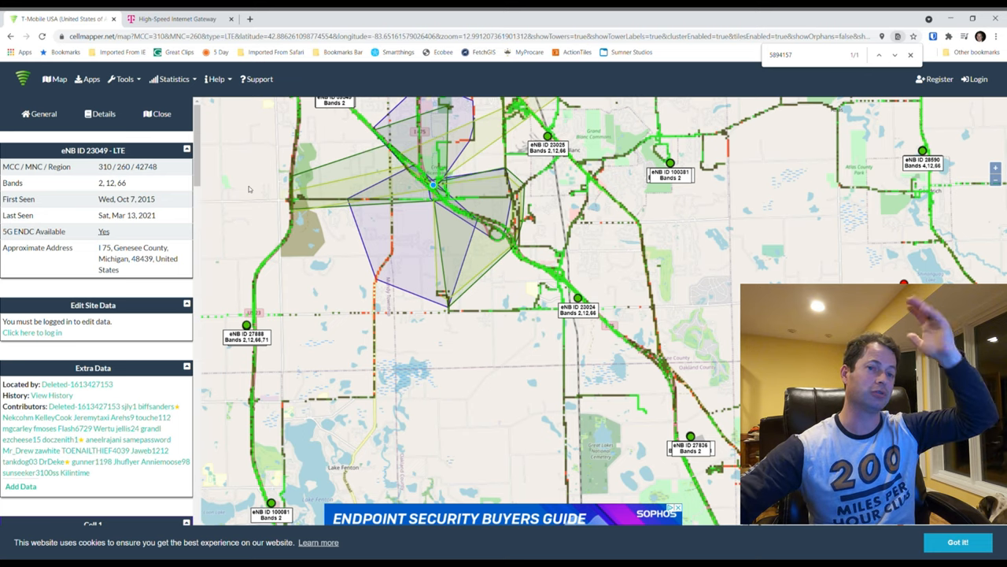
mouse_move(282, 186)
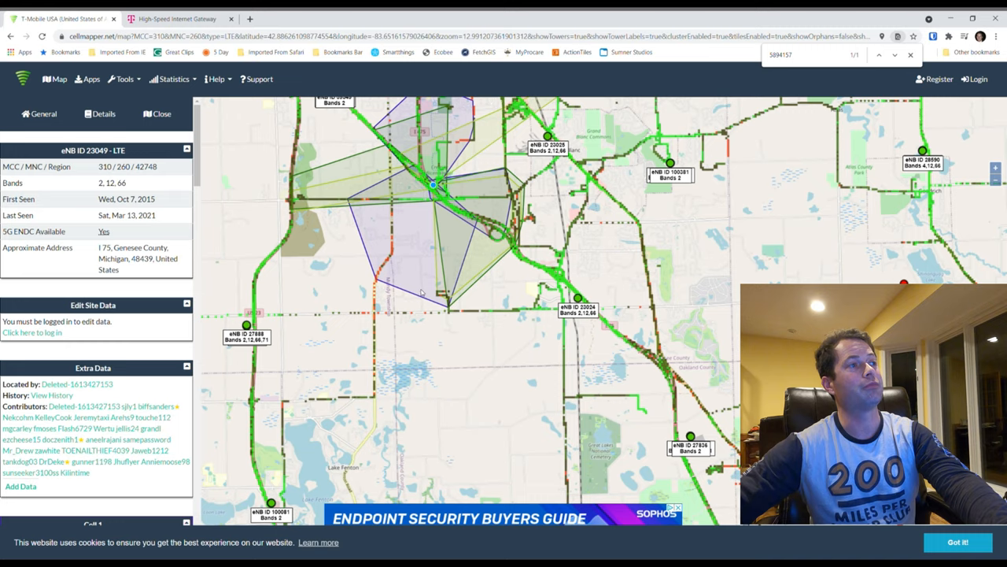
- Switch to the gateway web page and expand the Primary Signal readings (RSRP -113 dBm, SNR 9 dB)
click(181, 19)
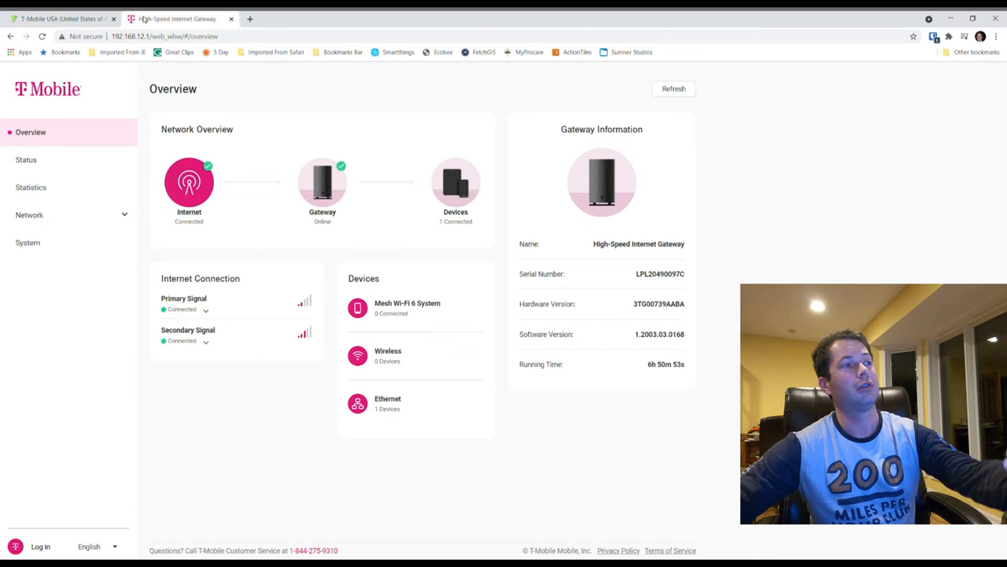
mouse_move(152, 28)
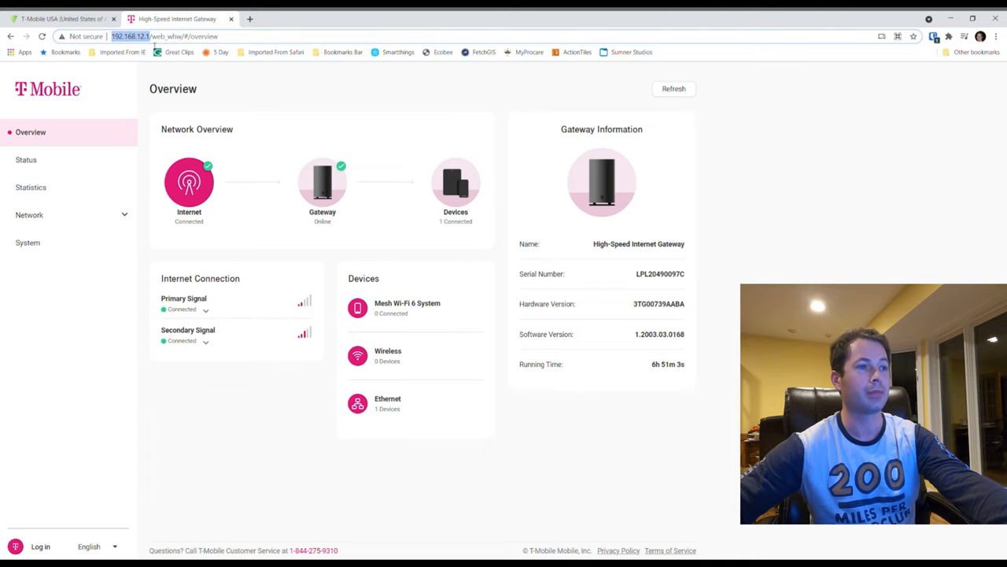
mouse_move(255, 252)
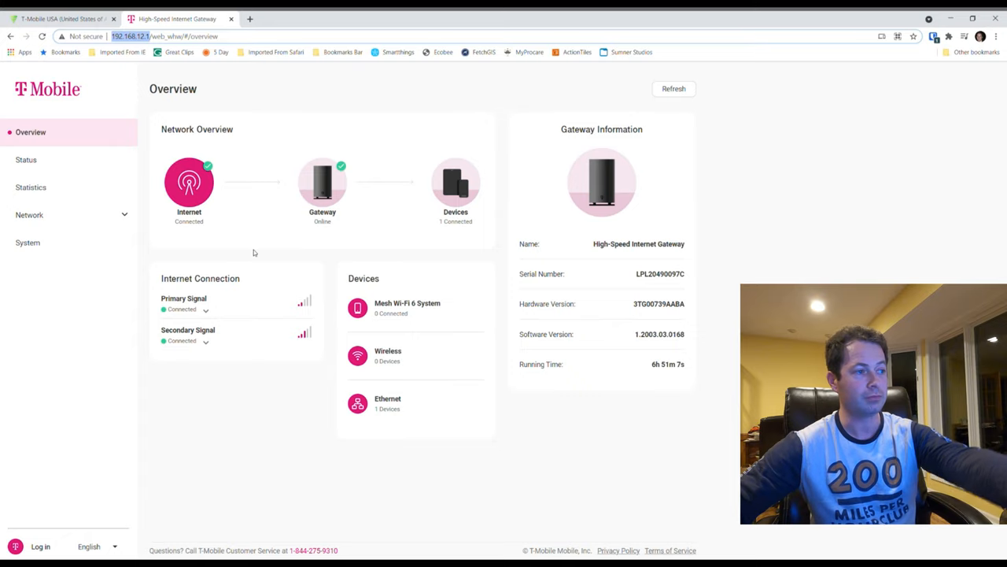
mouse_move(208, 315)
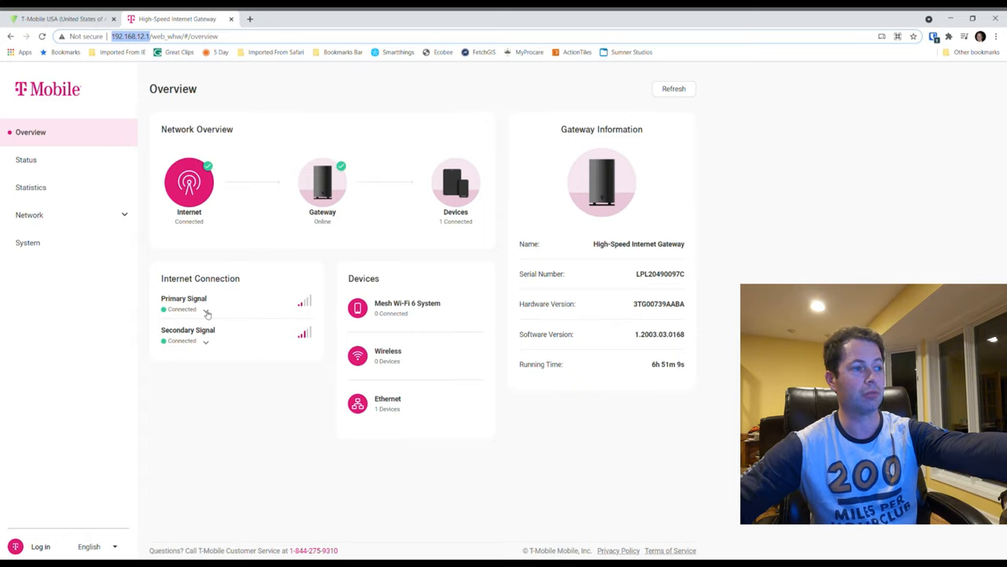
click(206, 307)
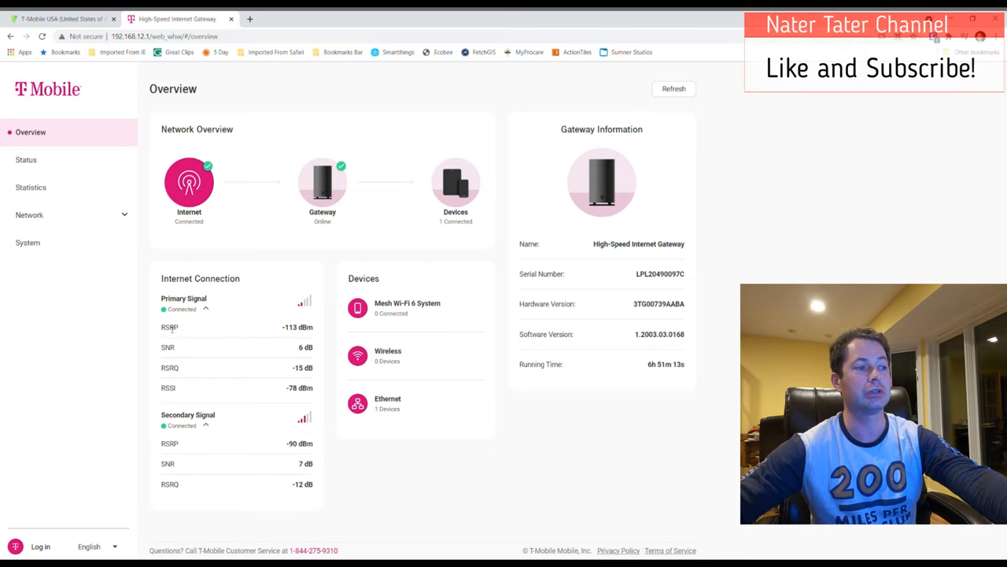
double_click(170, 326)
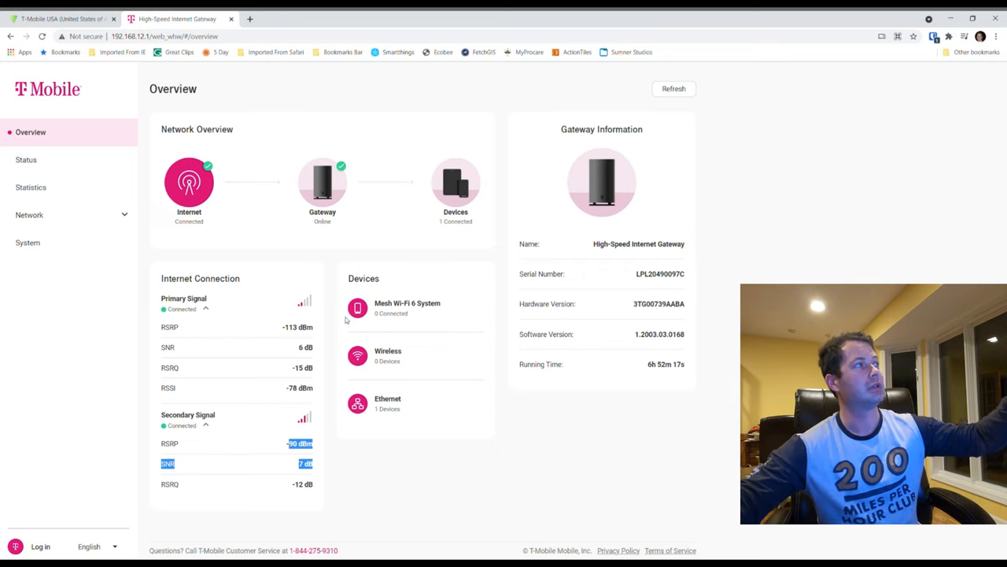
mouse_move(290, 354)
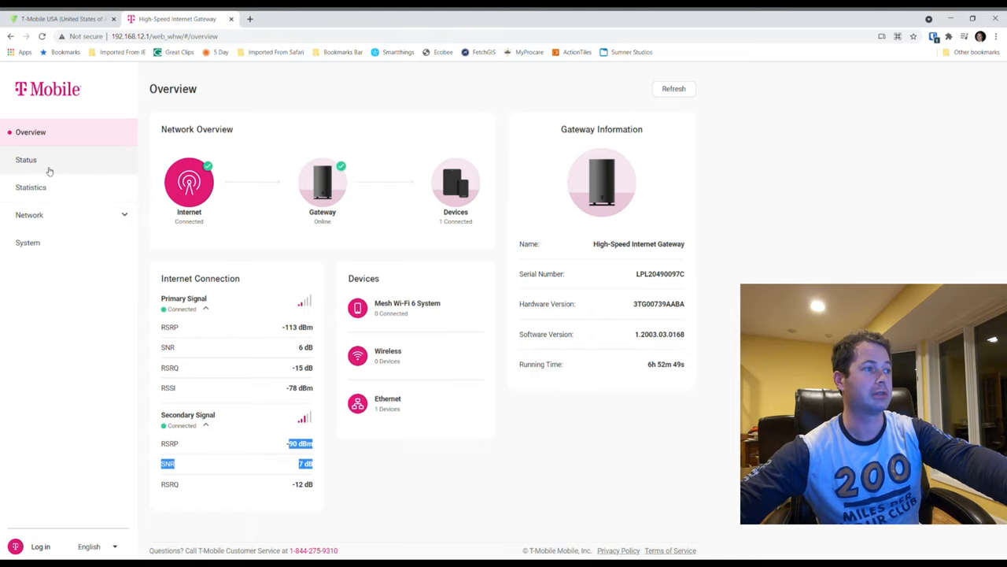
- View the gateway Status page and highlight the secondary signal band n71 beside primary B2
click(25, 161)
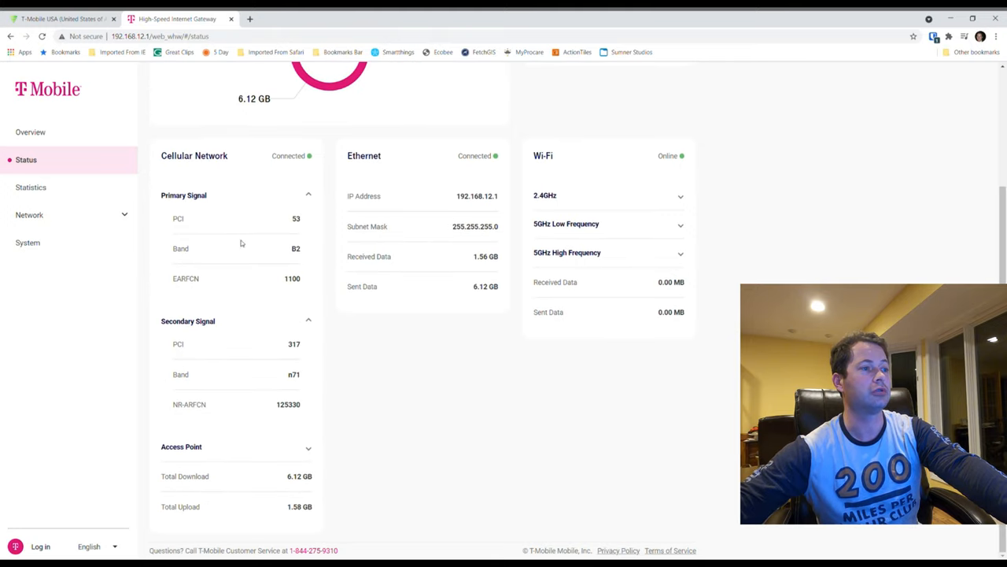
double_click(296, 248)
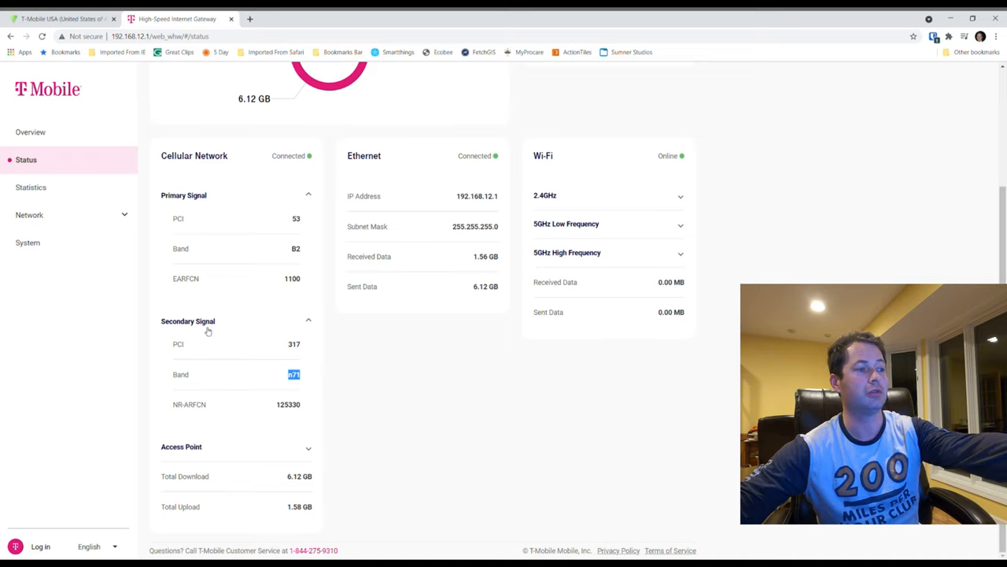
mouse_move(192, 368)
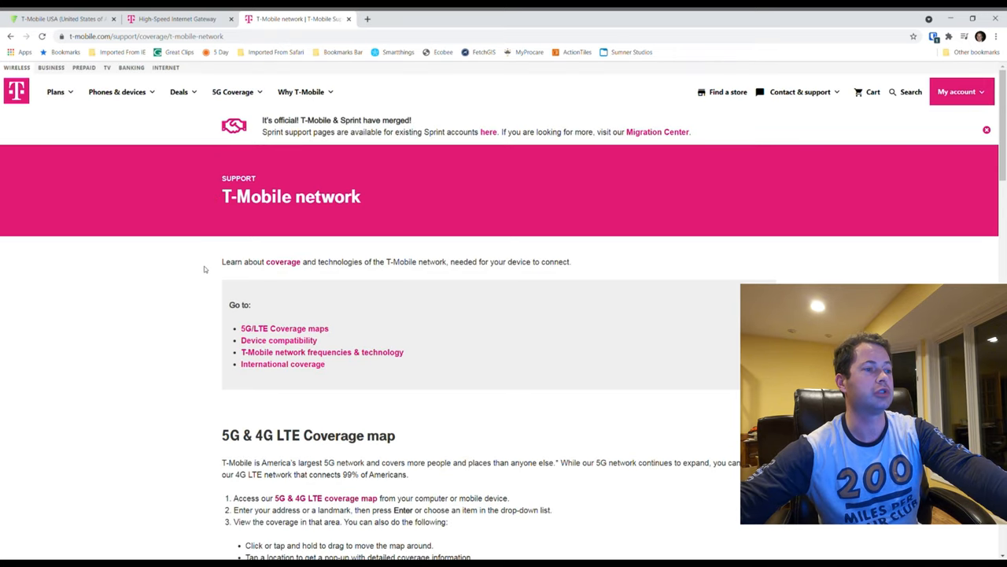
- Bring the 'T-Mobile network frequencies & technology' section listing 5G band n71 into view
scroll(down, 3)
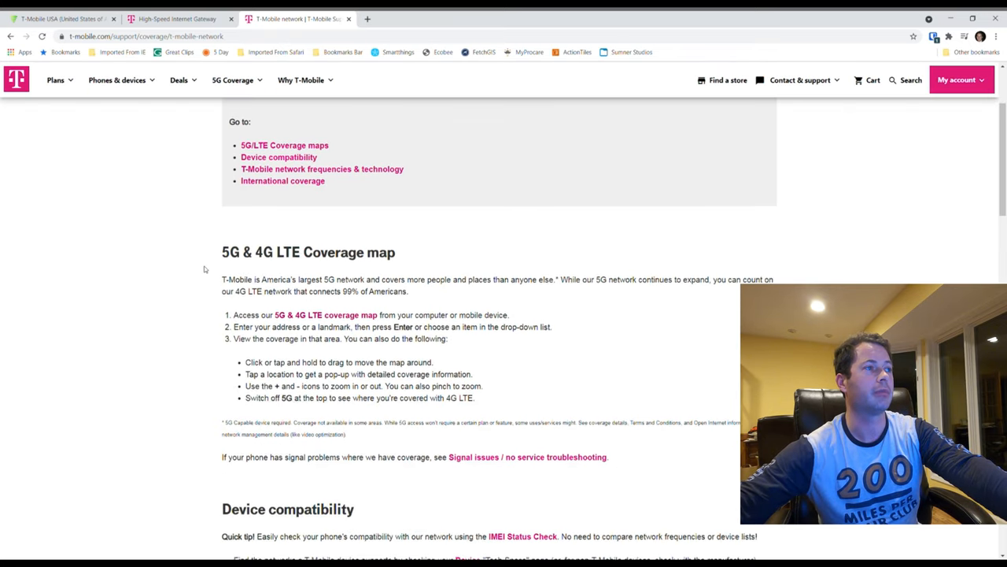
scroll(down, 3)
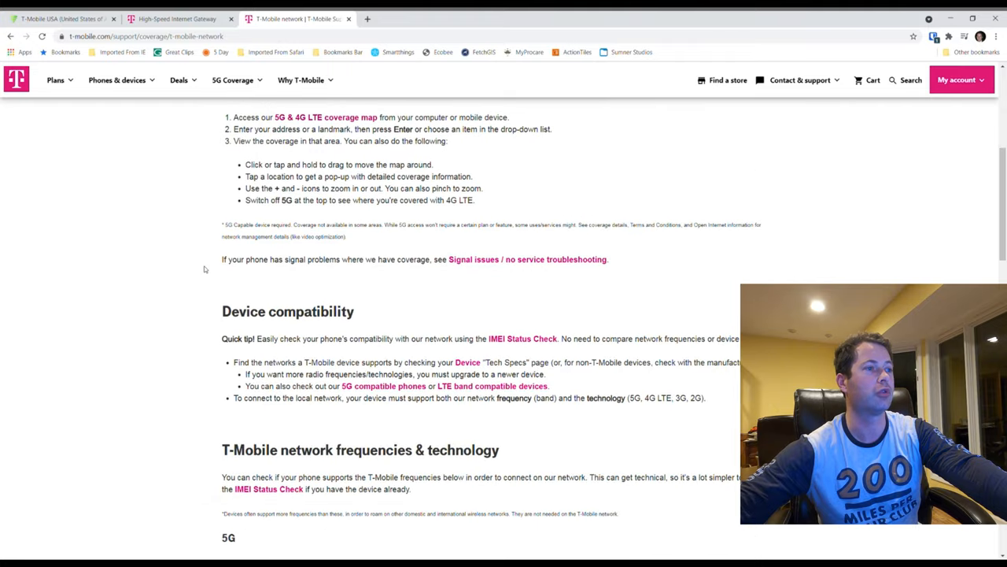
scroll(down, 3)
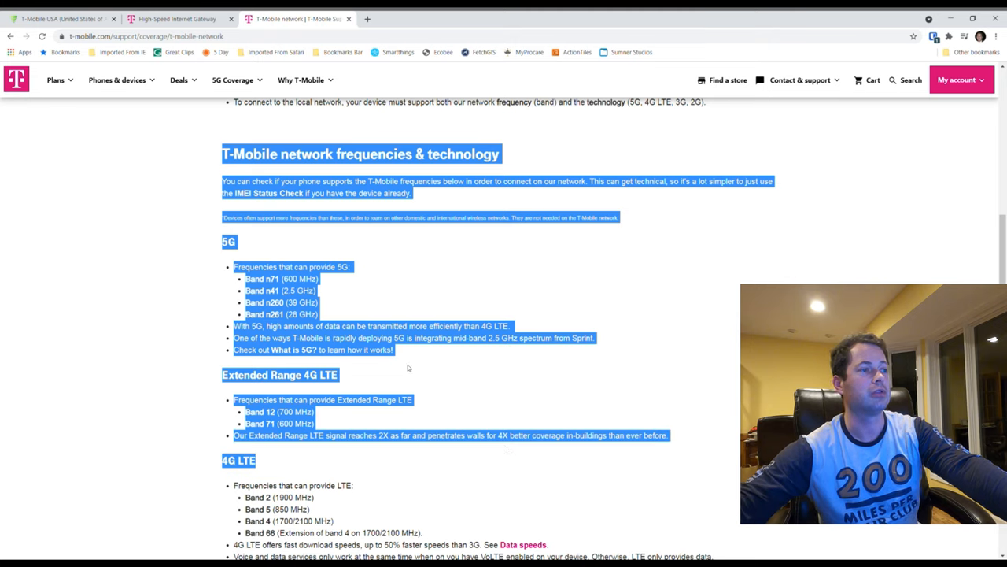
click(407, 368)
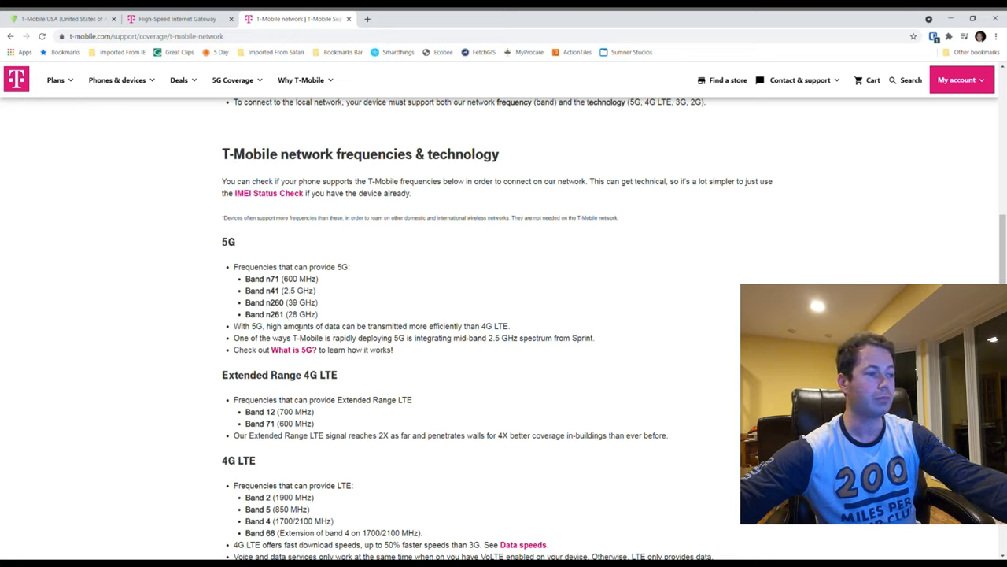
scroll(down, 3)
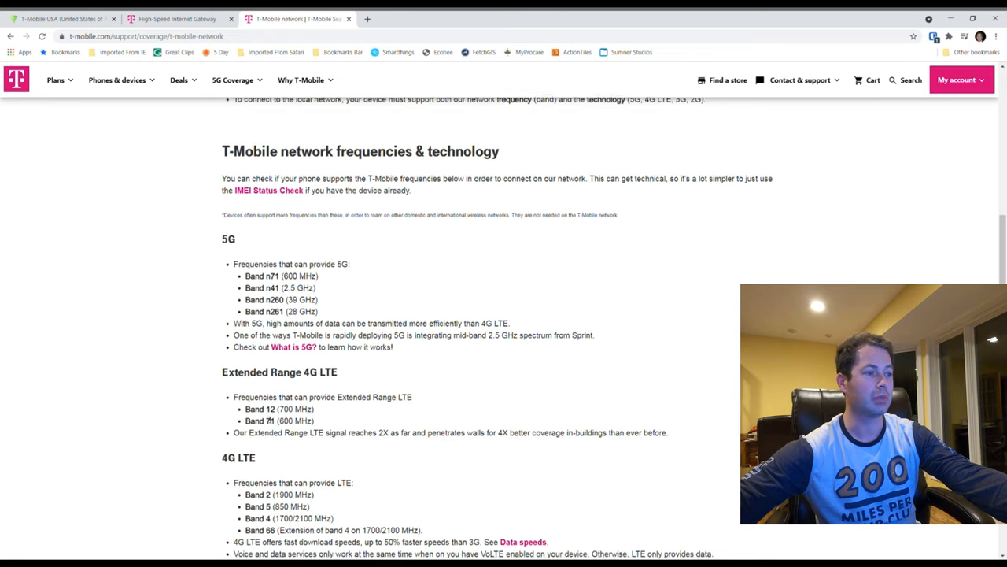
scroll(down, 3)
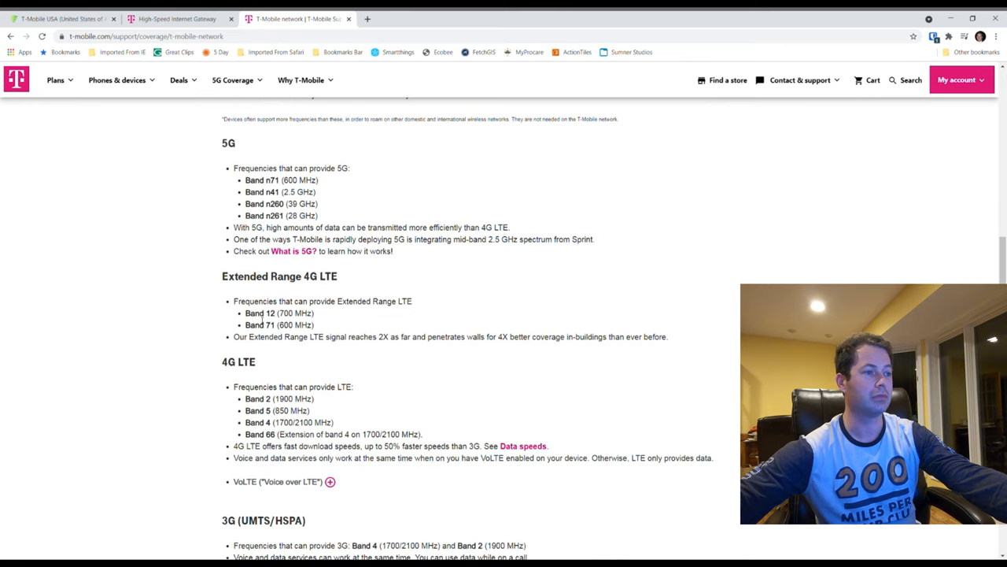
drag(252, 312, 315, 324)
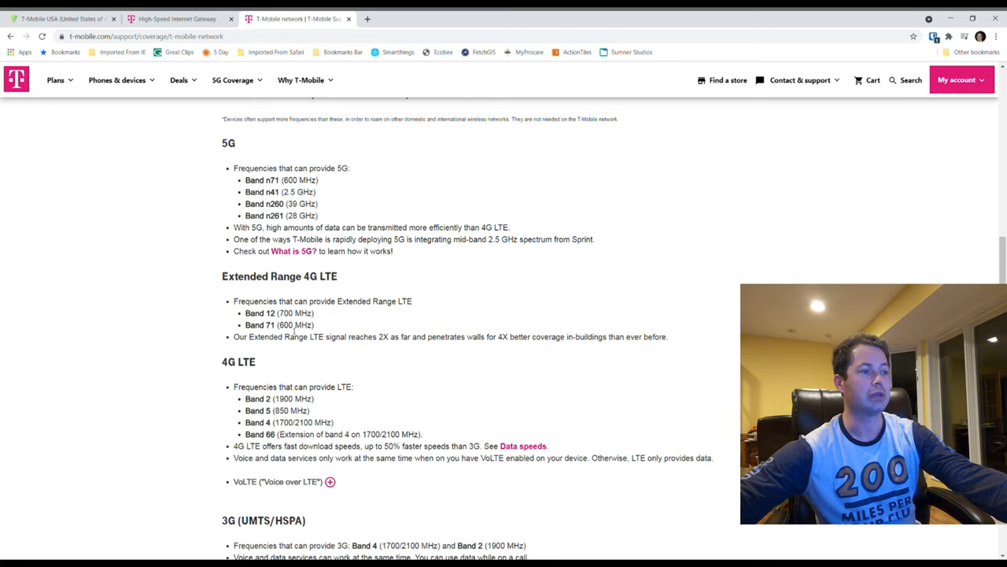
double_click(283, 313)
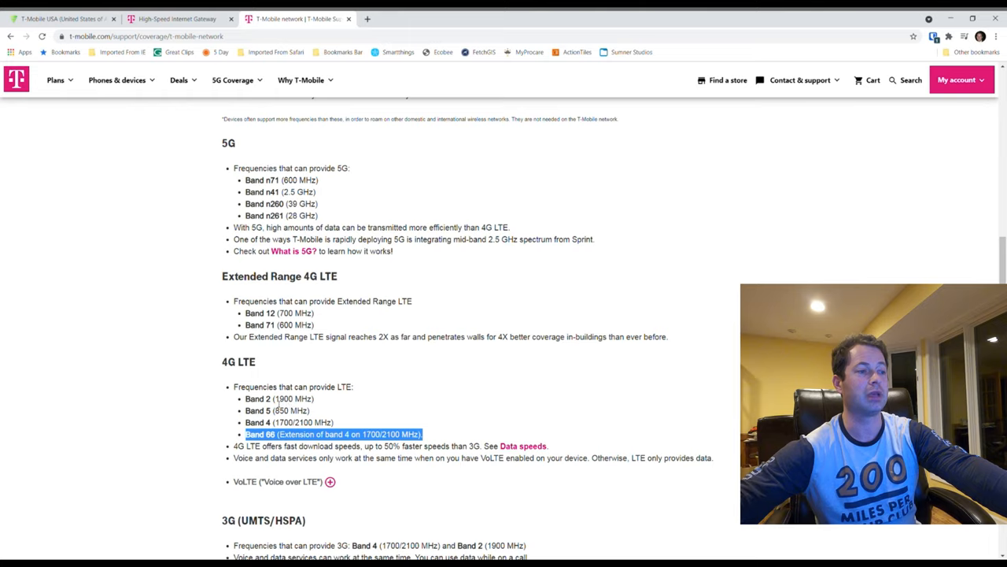
double_click(292, 398)
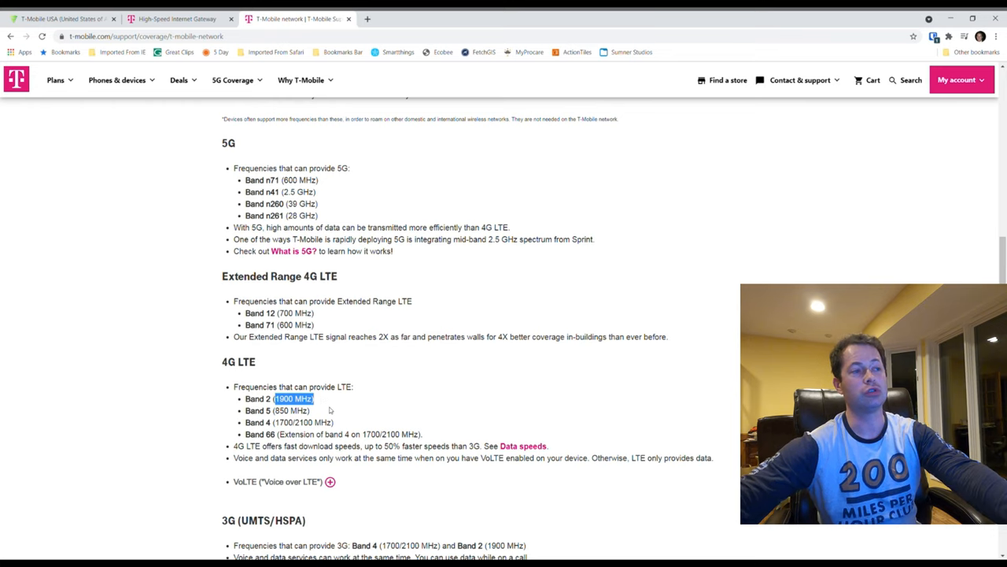
scroll(down, 3)
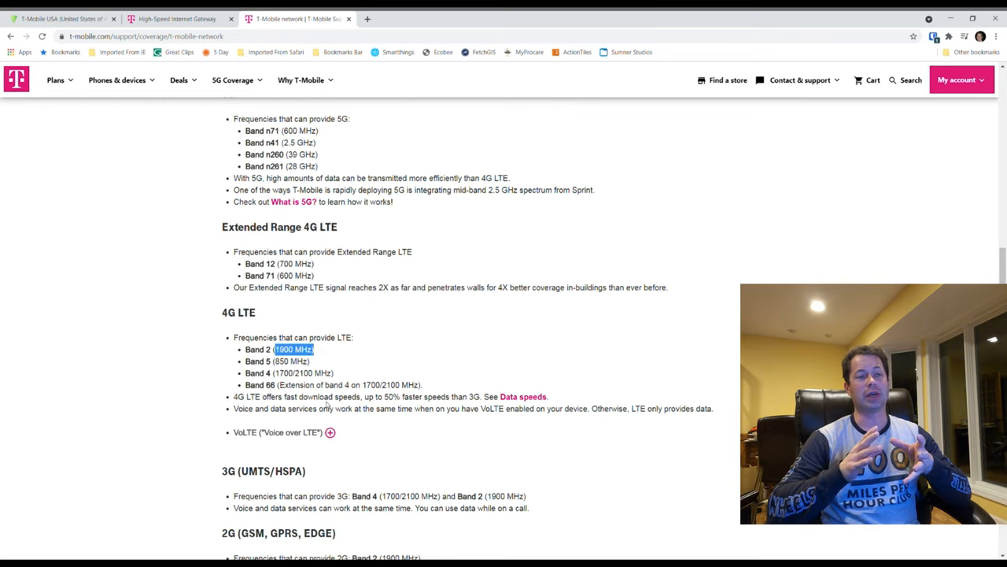